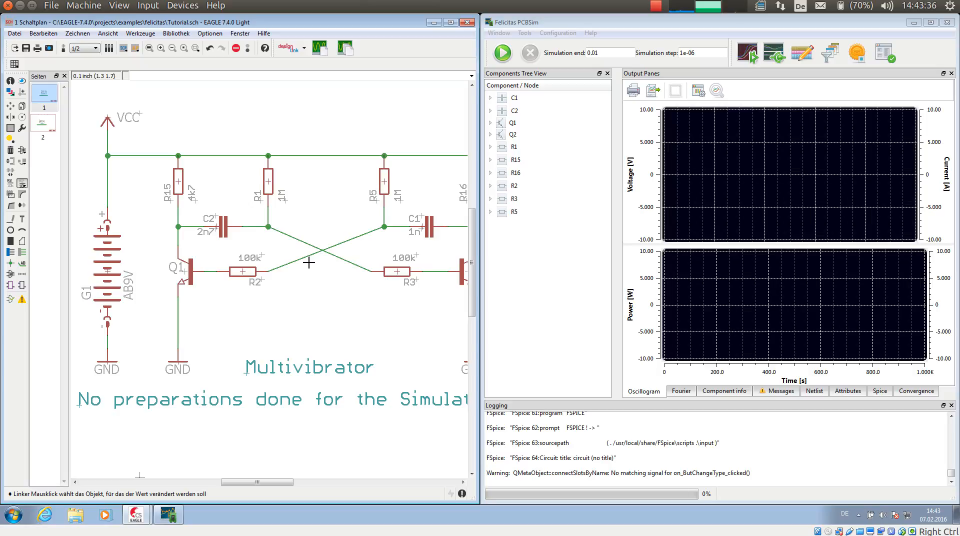
mouse_move(336, 114)
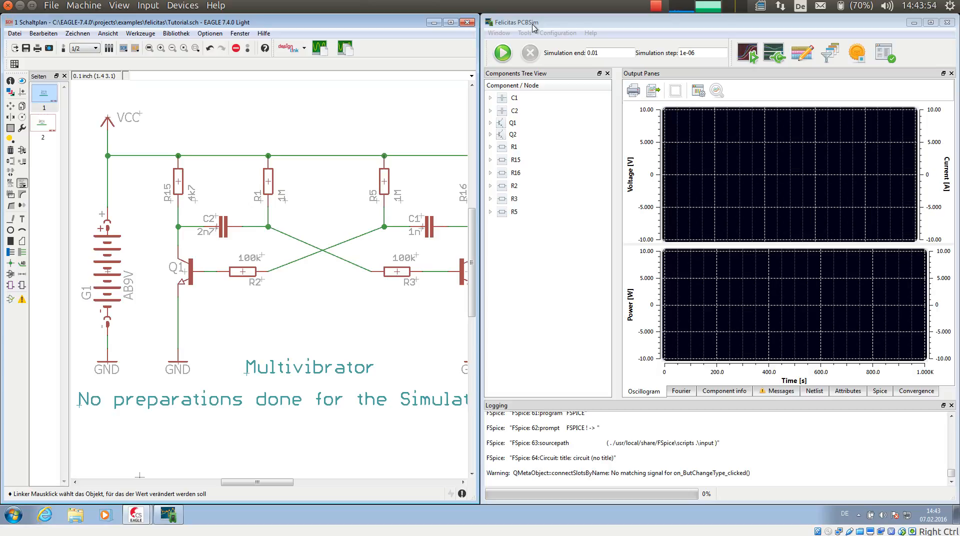
mouse_move(282, 211)
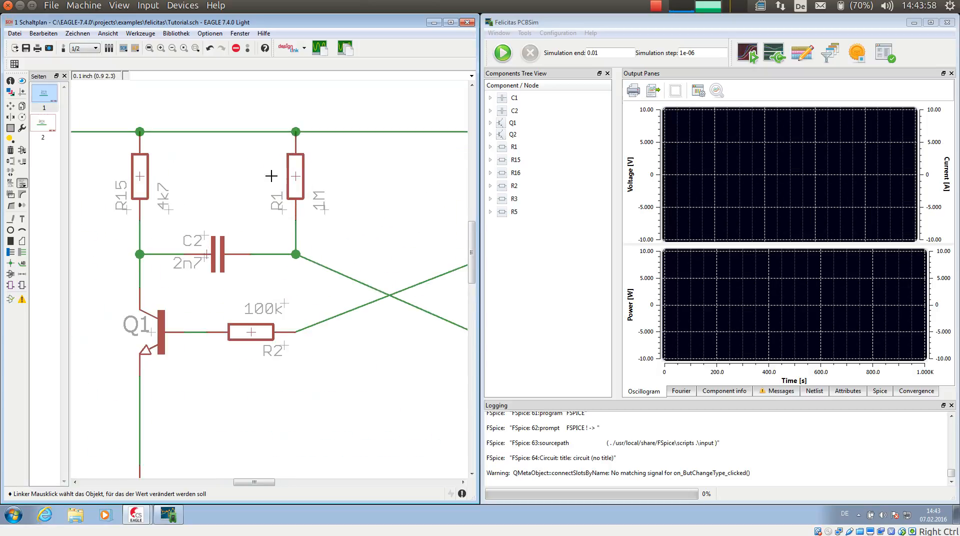
mouse_move(296, 221)
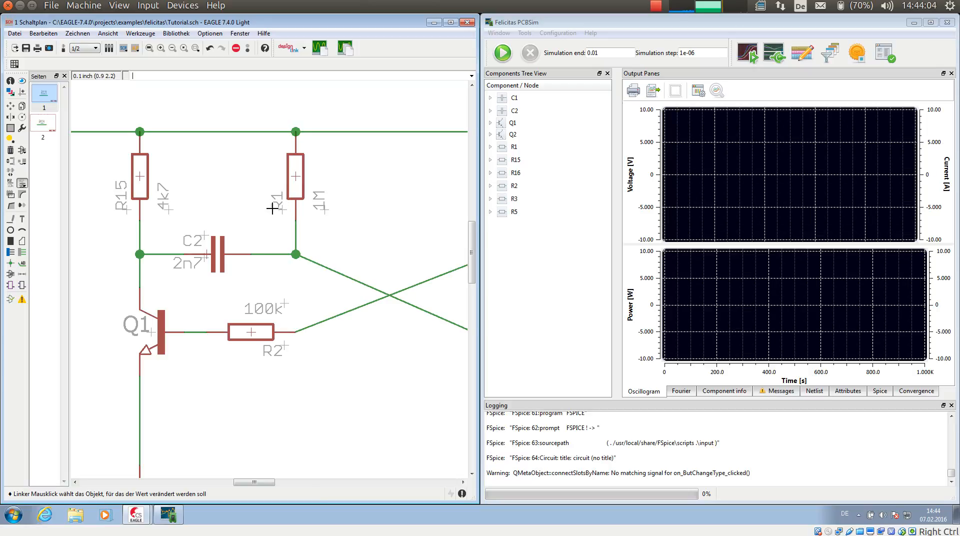
mouse_move(300, 242)
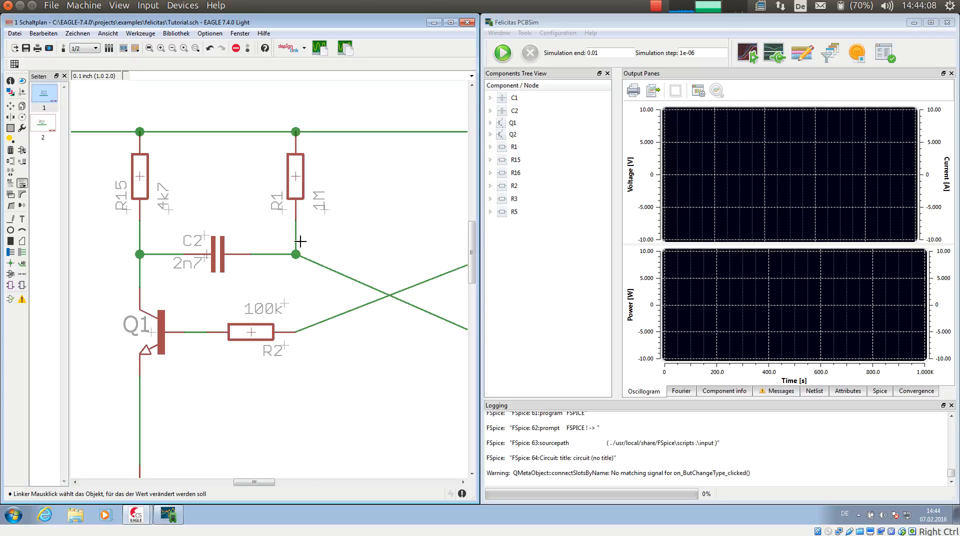
mouse_move(162, 244)
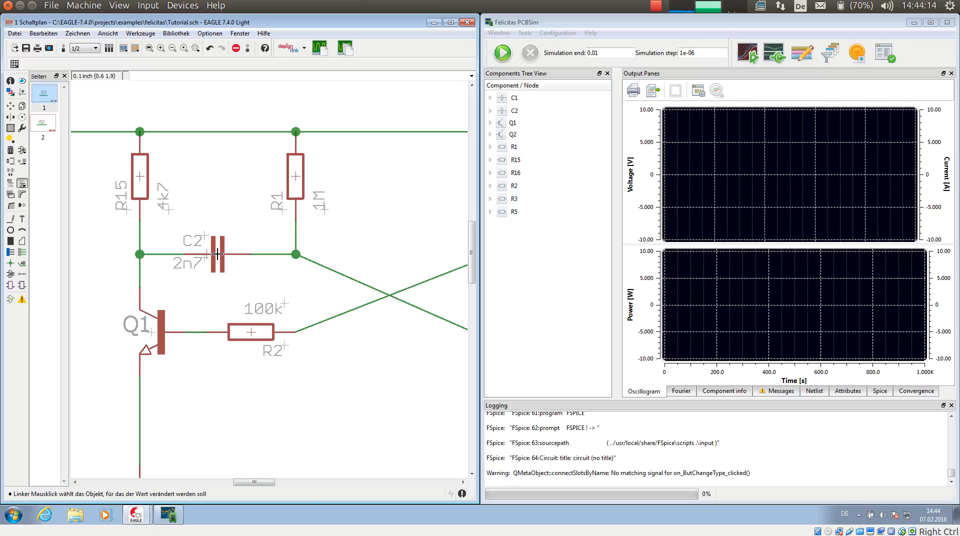
mouse_move(252, 278)
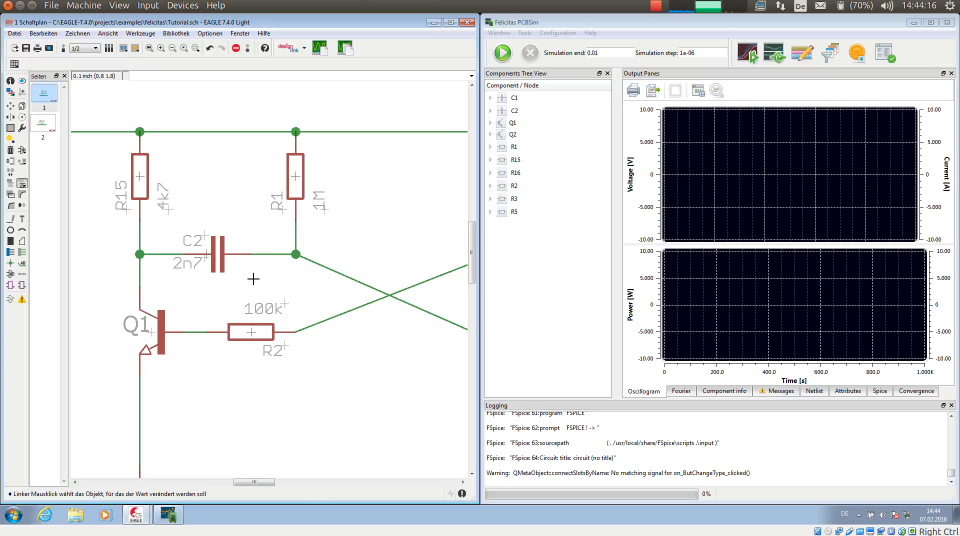
mouse_move(293, 268)
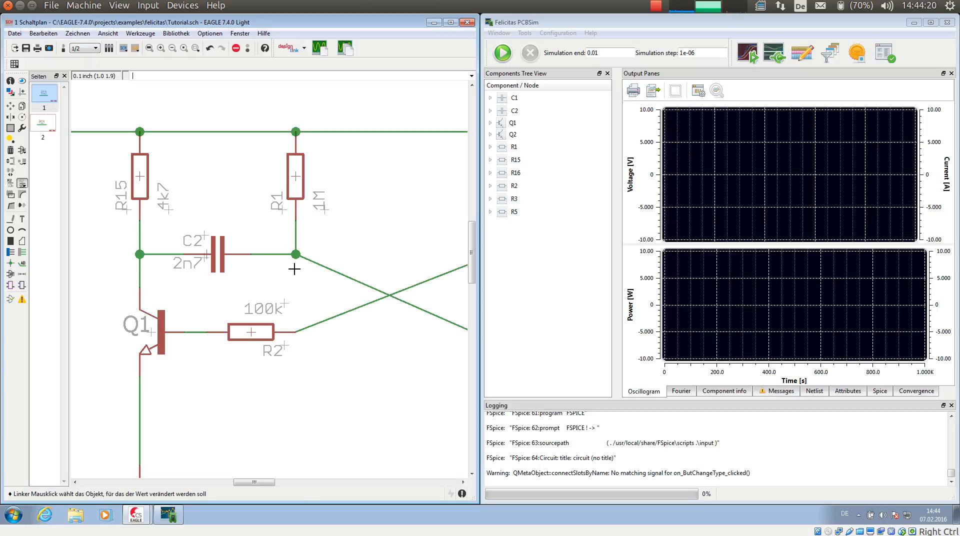
mouse_move(296, 166)
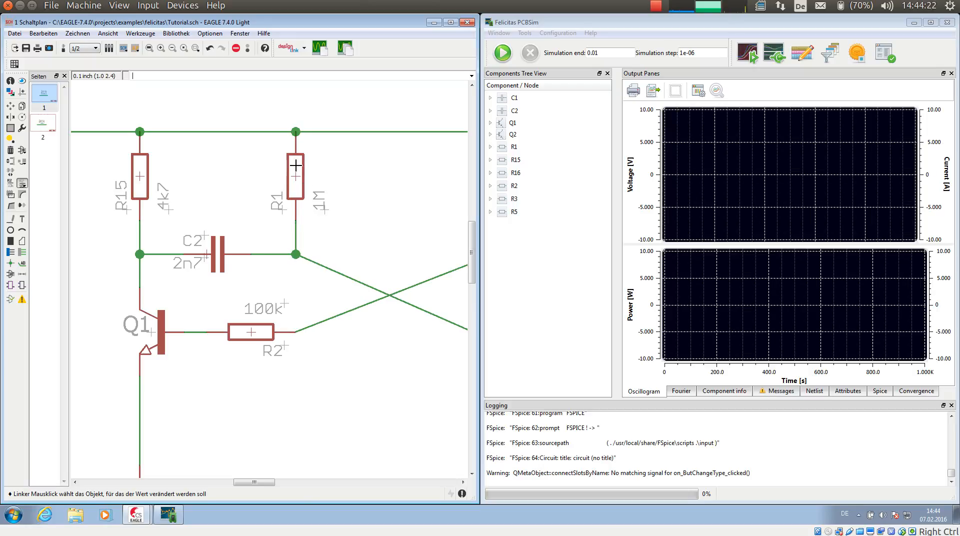
Set resistor R1's value to 4k7 in place of 1M, after cancelling a first attempt
right_click(294, 176)
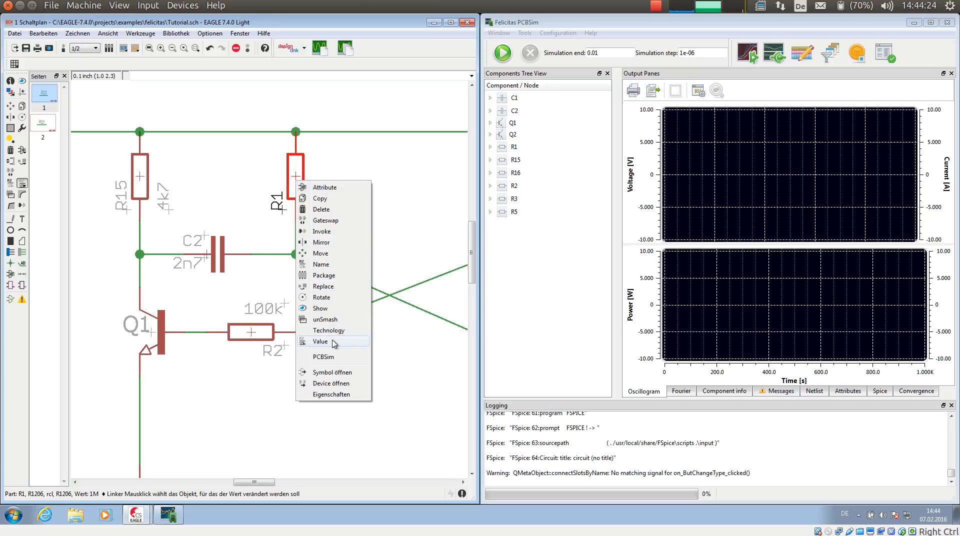
left_click(320, 341)
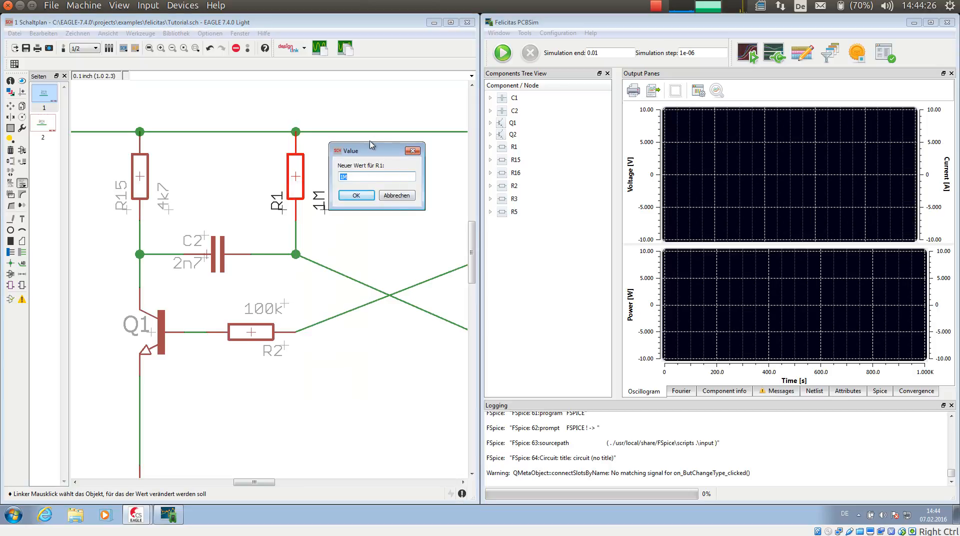
mouse_move(340, 197)
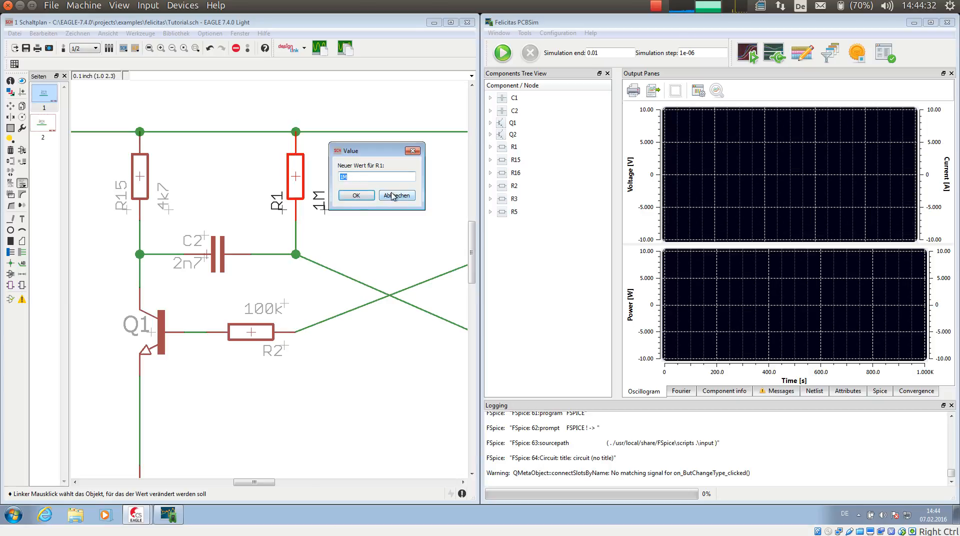
left_click(396, 195)
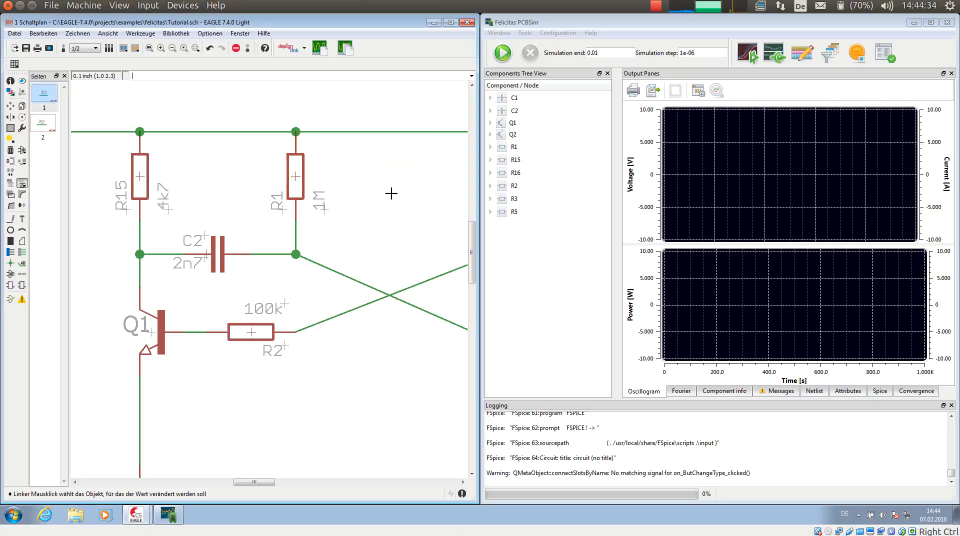
right_click(295, 175)
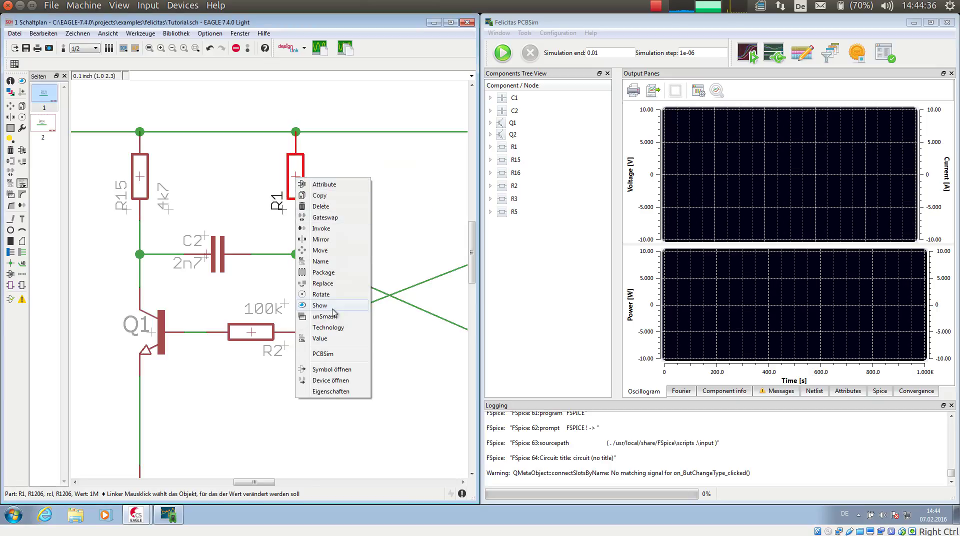
mouse_move(321, 337)
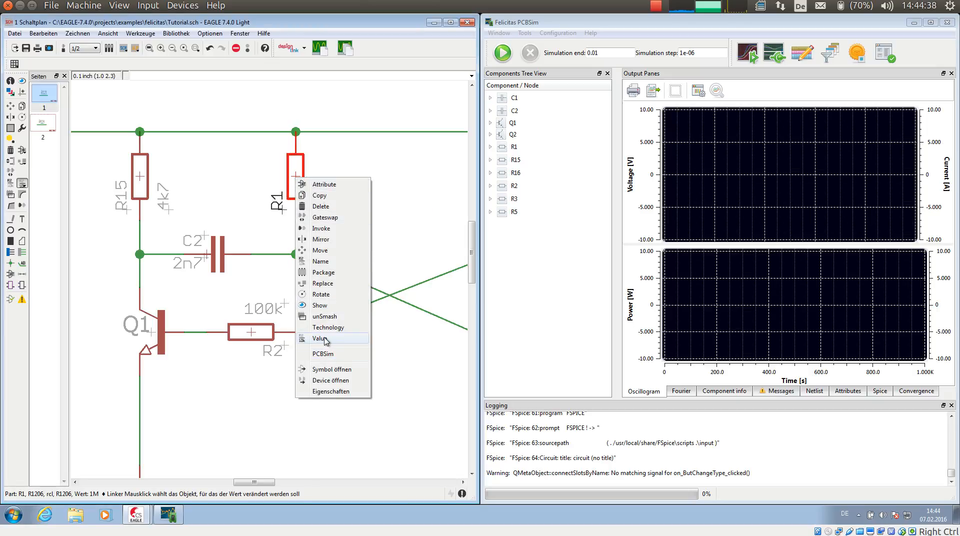
left_click(319, 338)
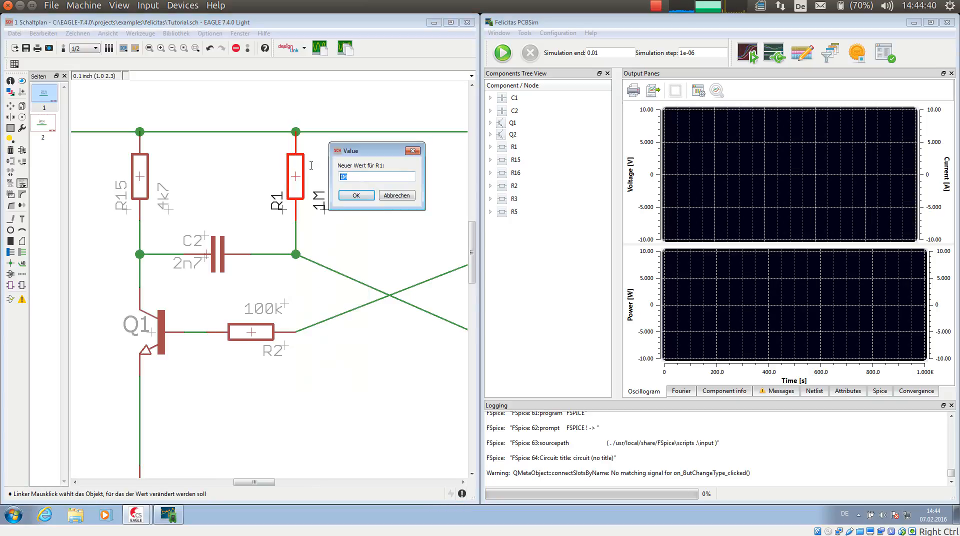
type("4k7")
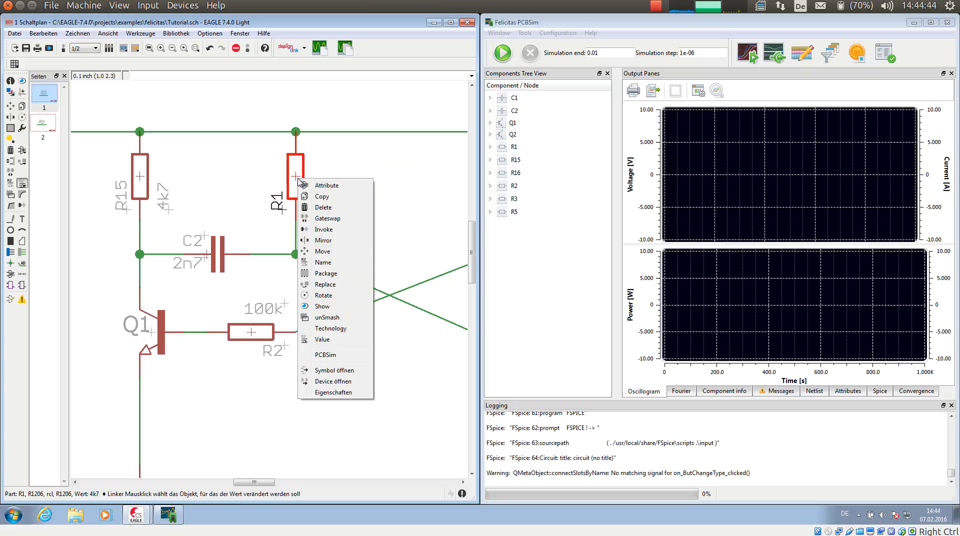
mouse_move(326, 355)
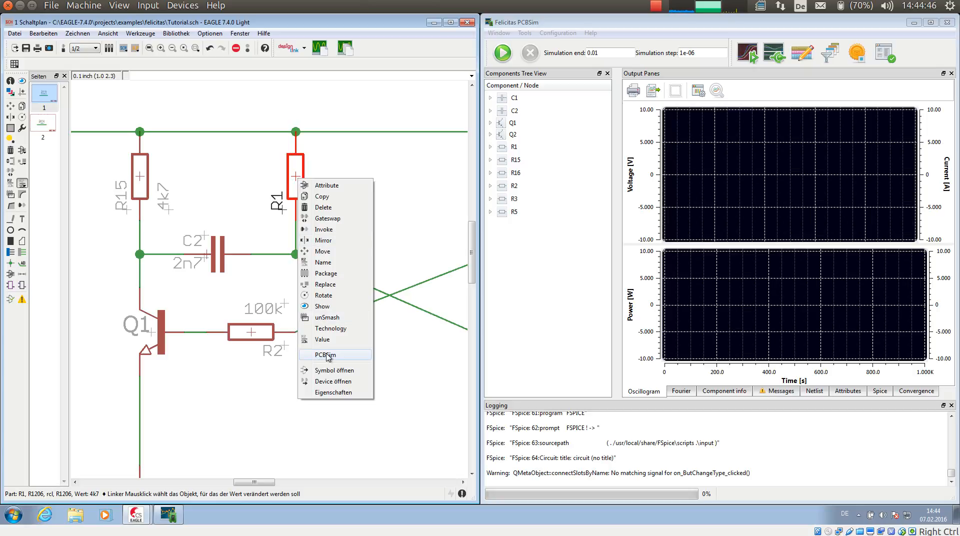
left_click(325, 355)
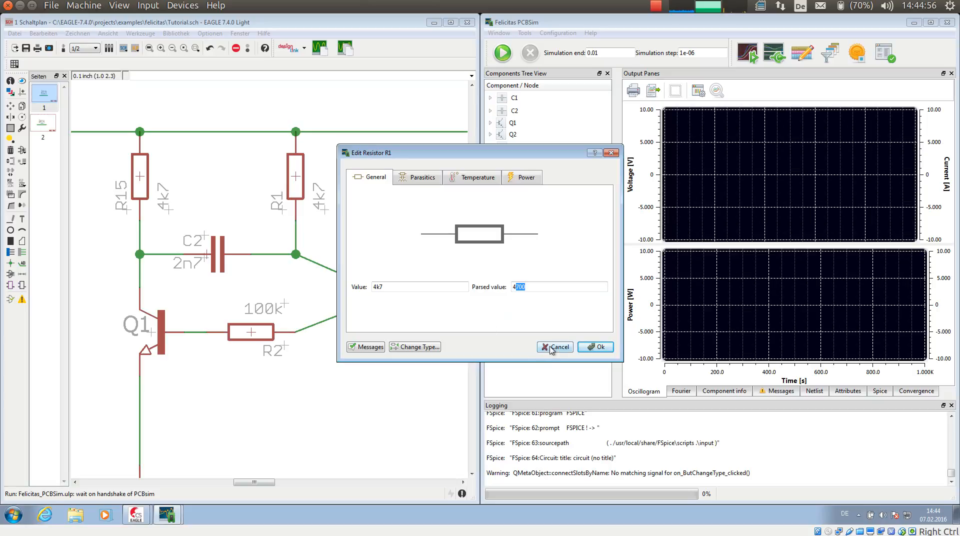
left_click(555, 347)
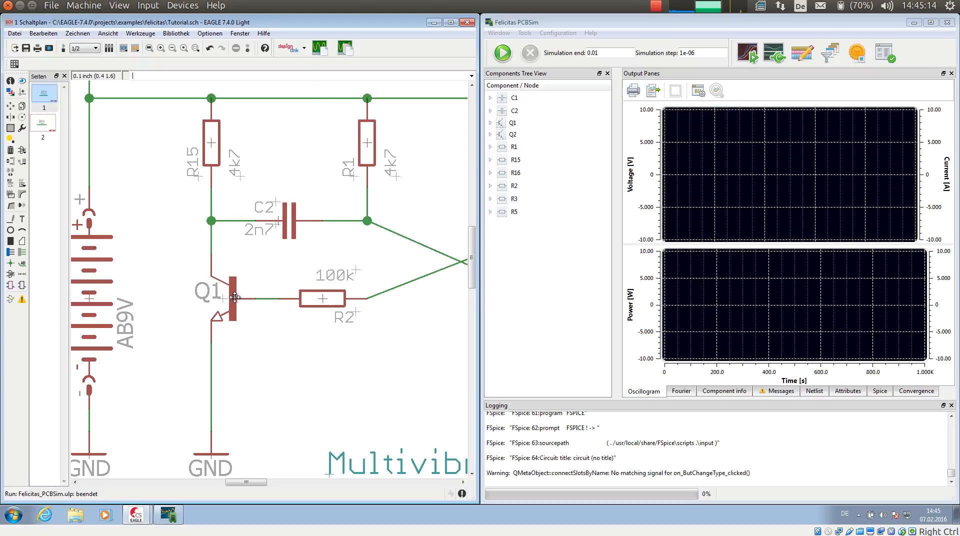
Bring up the PCBSim Edit Component dialog for transistor Q1
right_click(234, 298)
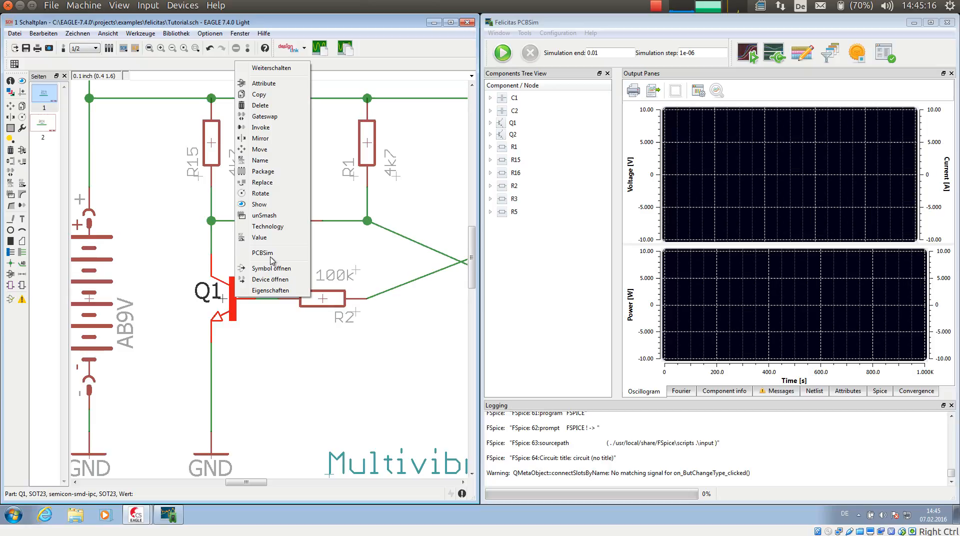
mouse_move(267, 257)
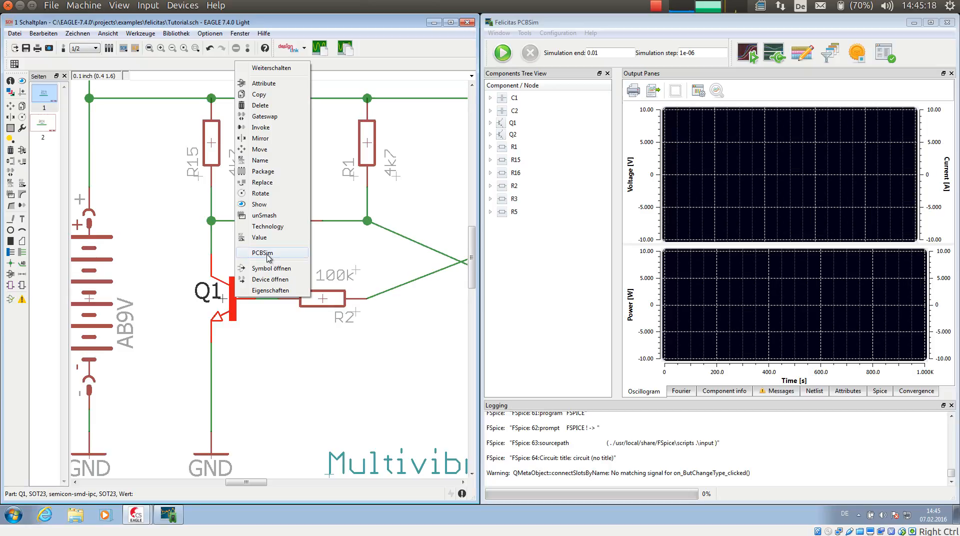
left_click(262, 253)
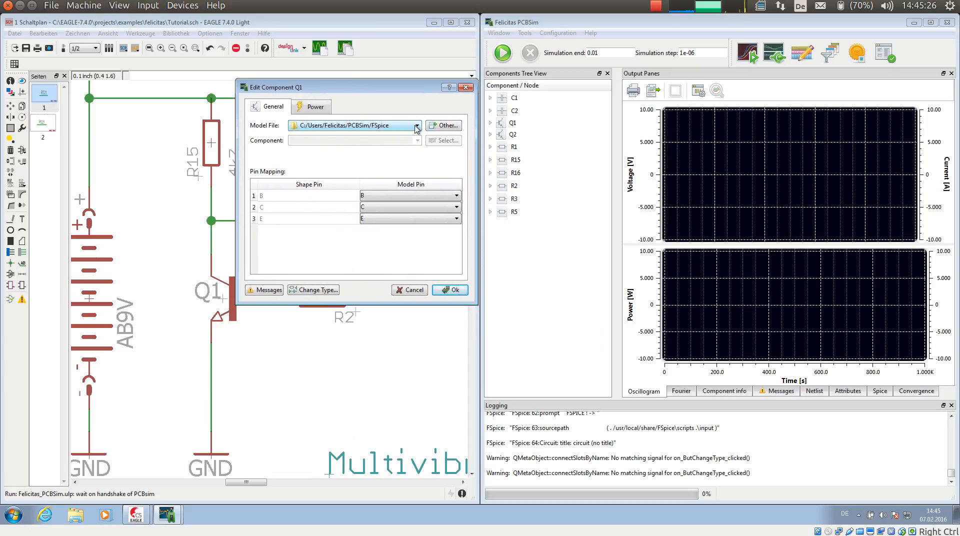
Assign Q1 the BC548C model from standard.fbjt with B/C/E pins mapped and confirm
left_click(416, 126)
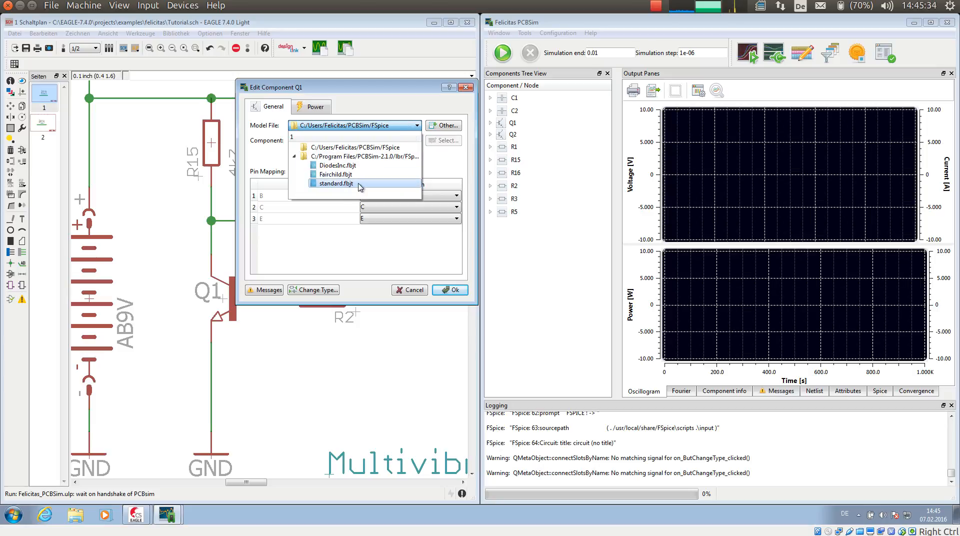
left_click(334, 184)
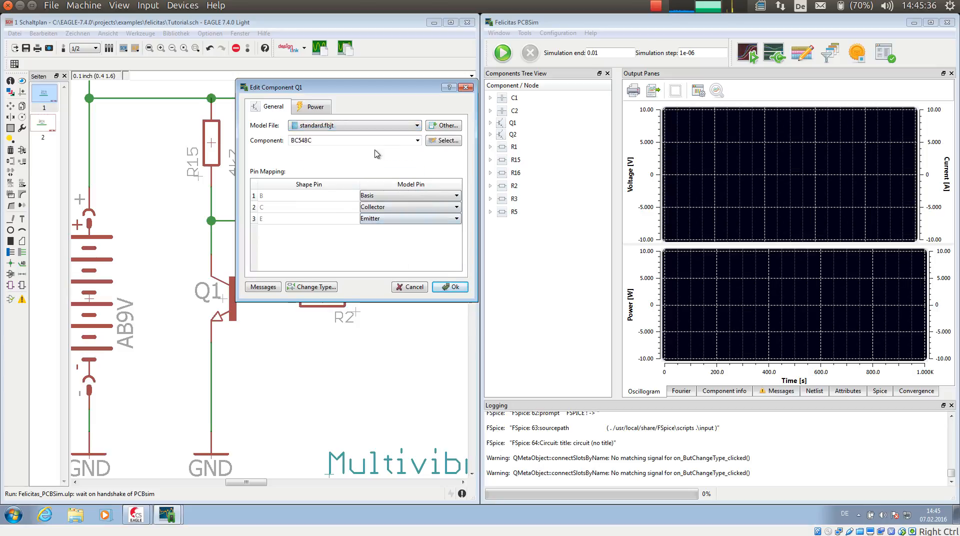
left_click(417, 141)
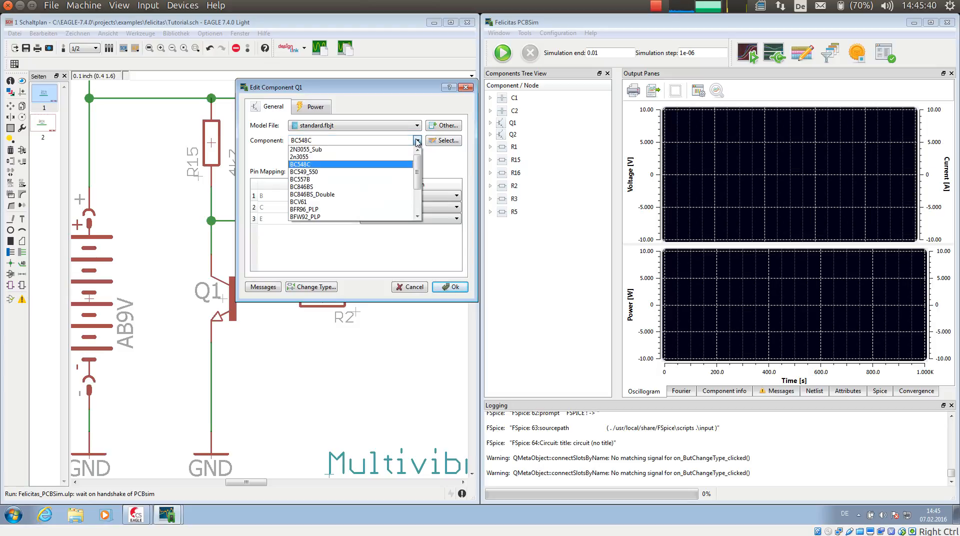
left_click(300, 164)
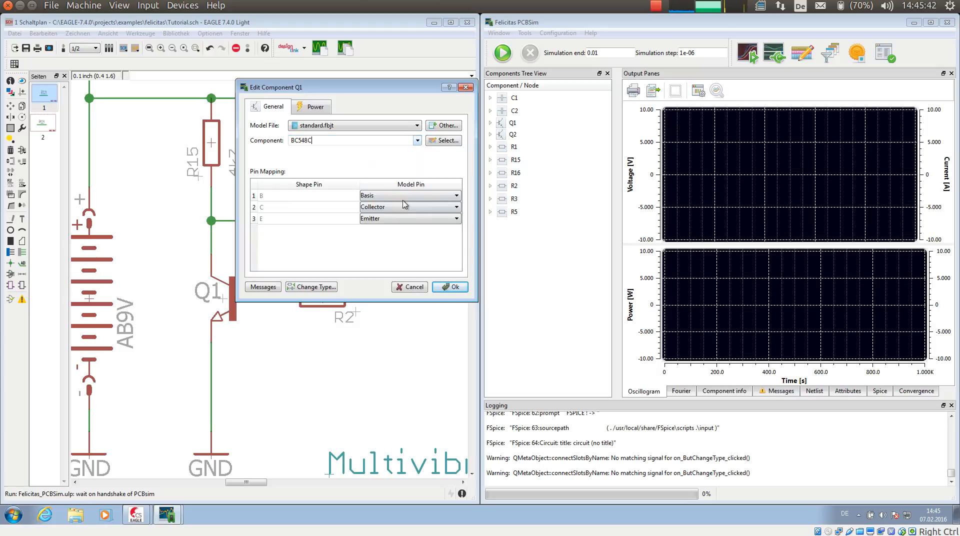
mouse_move(346, 167)
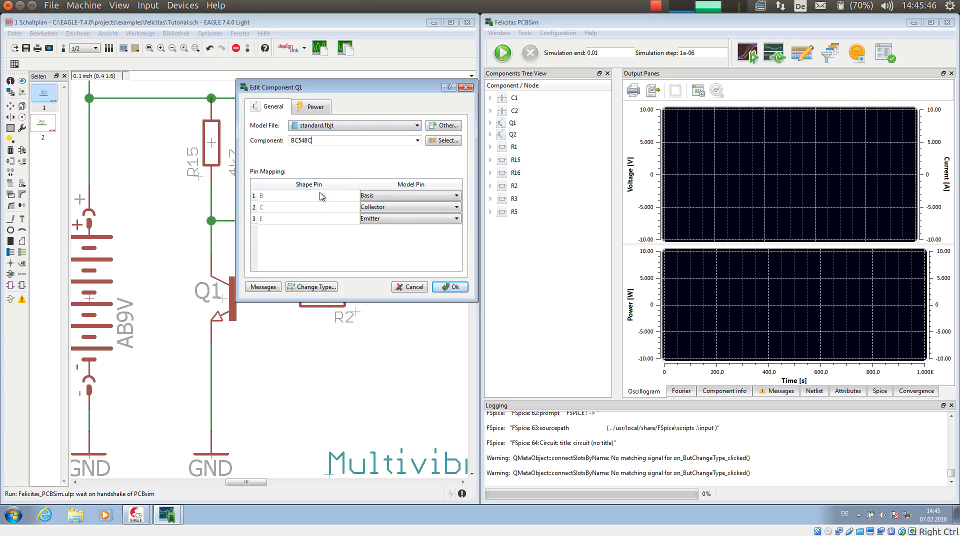
mouse_move(324, 198)
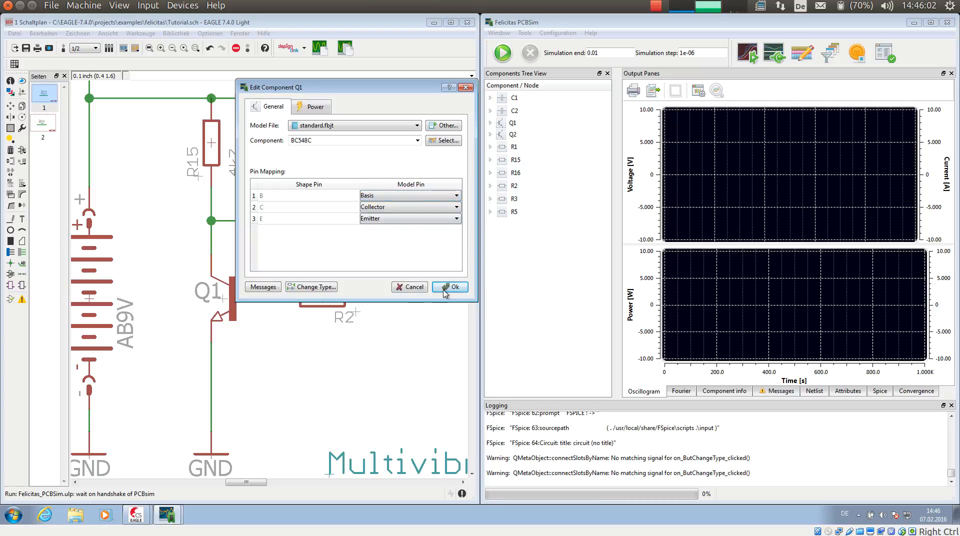
left_click(454, 287)
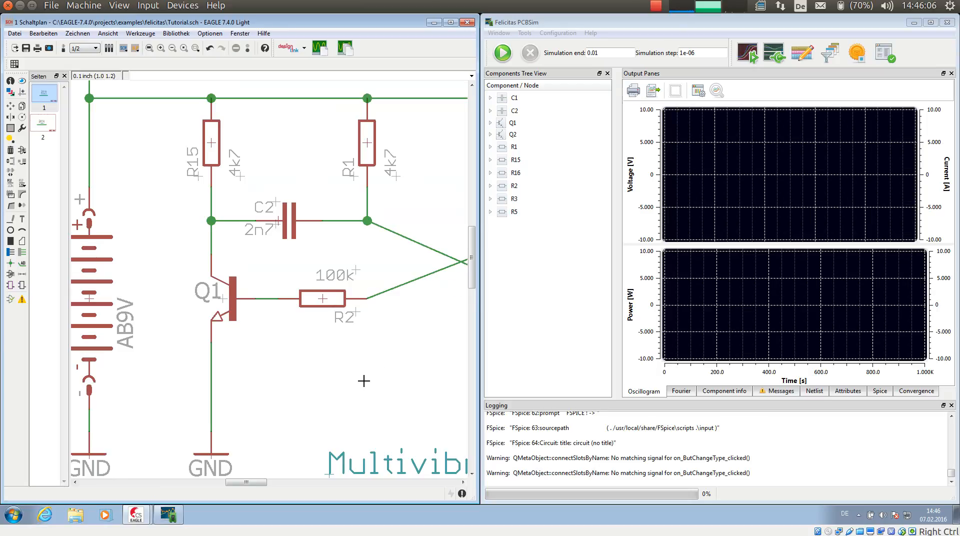
mouse_move(192, 323)
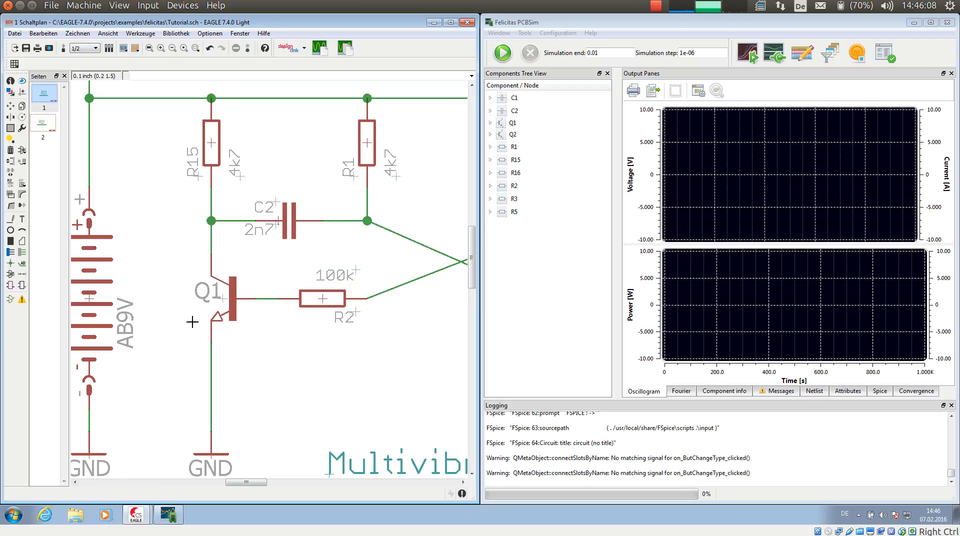
mouse_move(232, 340)
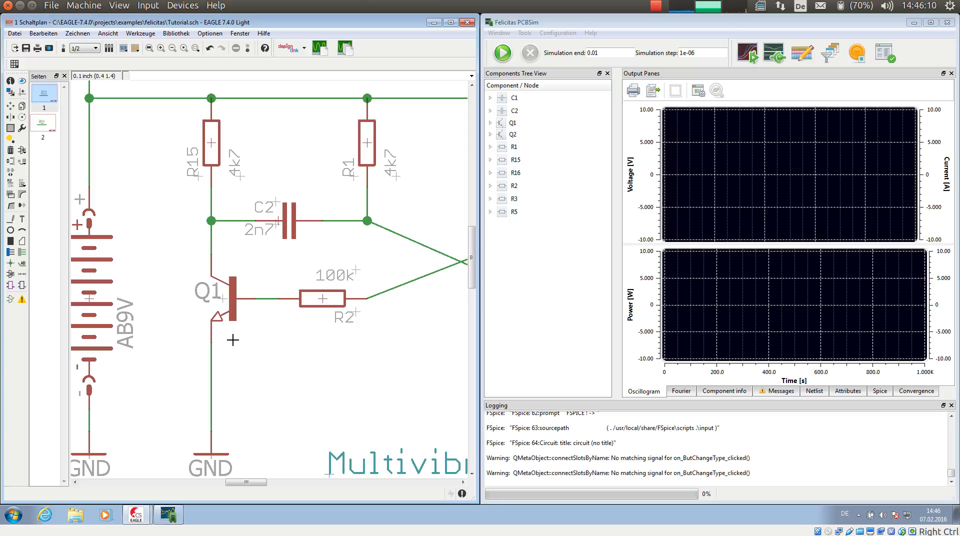
mouse_move(224, 336)
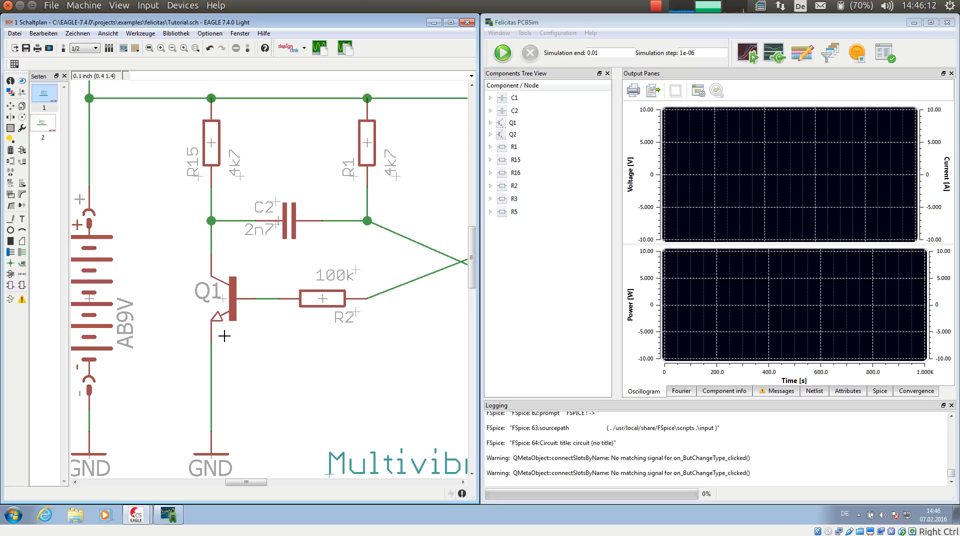
mouse_move(245, 358)
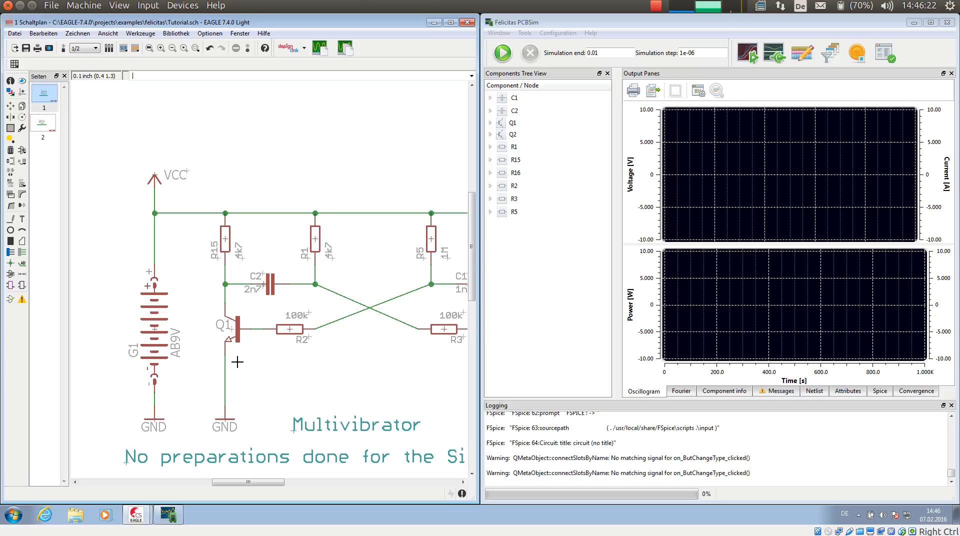
Add the AD811 op amp via 'add ad811', choosing its SO8 package variant
type("a")
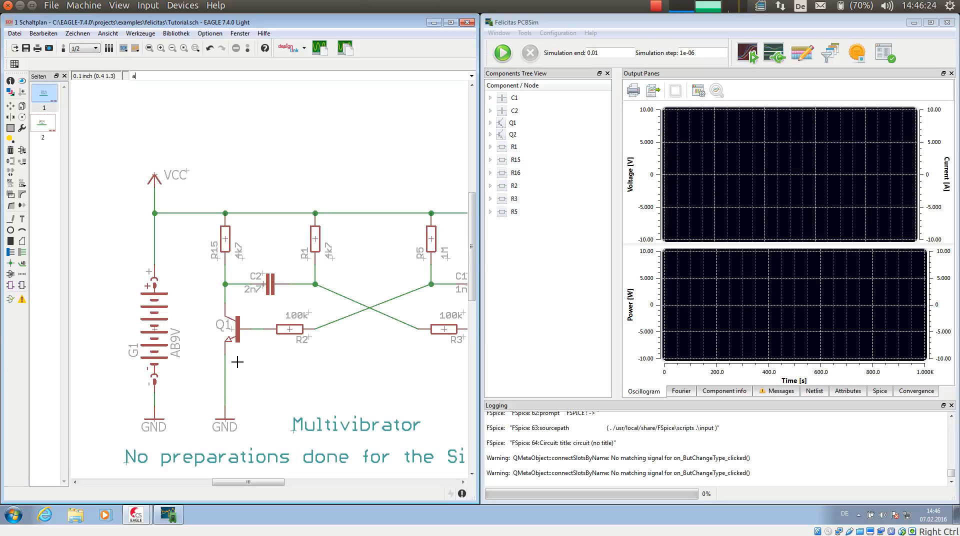
type("dd a")
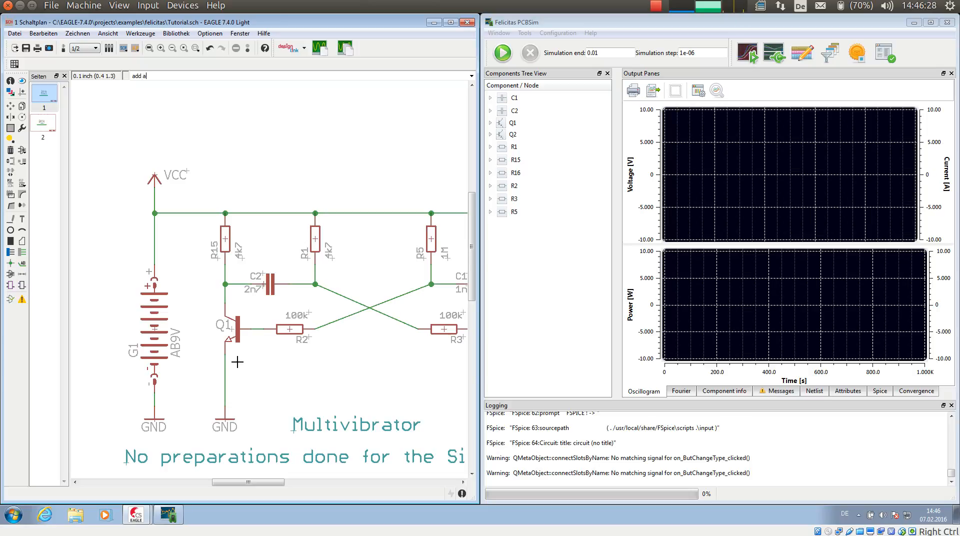
type("d811")
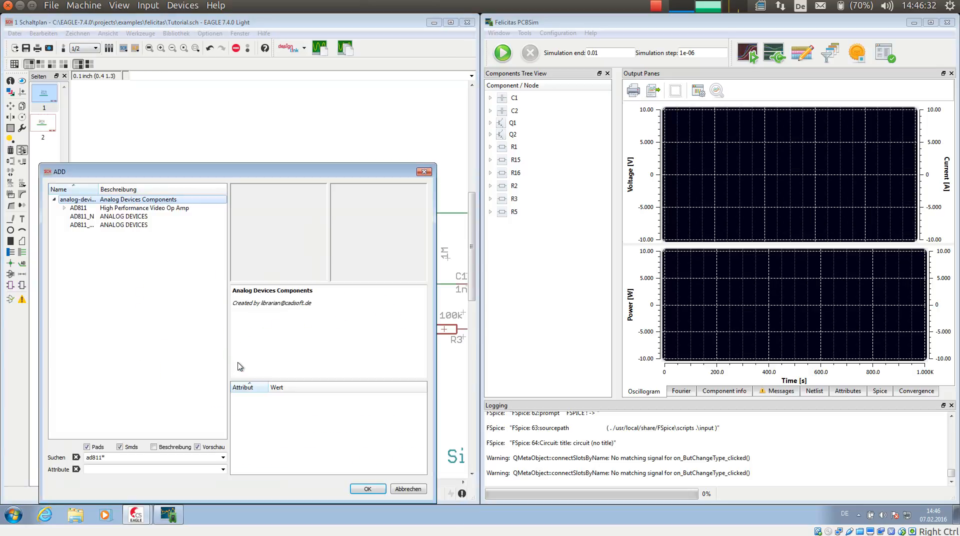
left_click(78, 208)
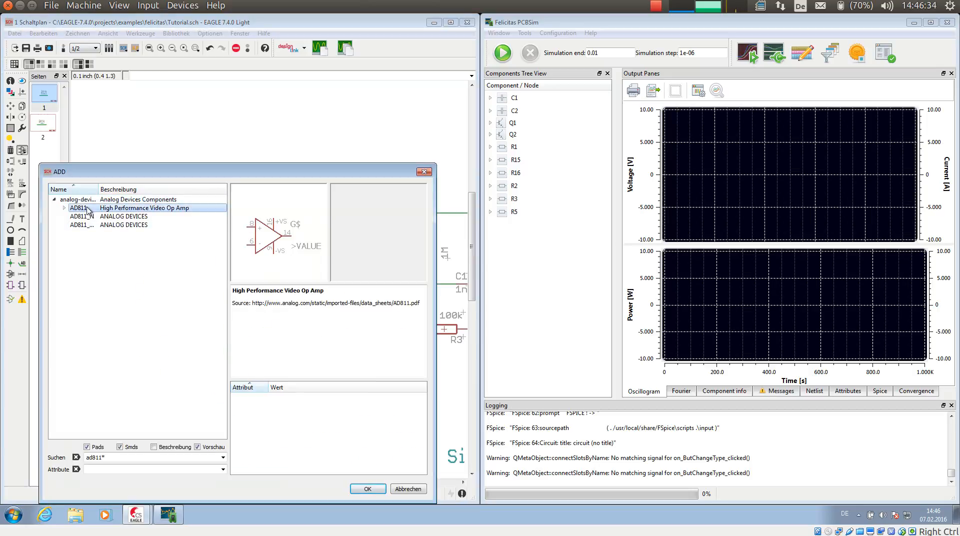
left_click(64, 208)
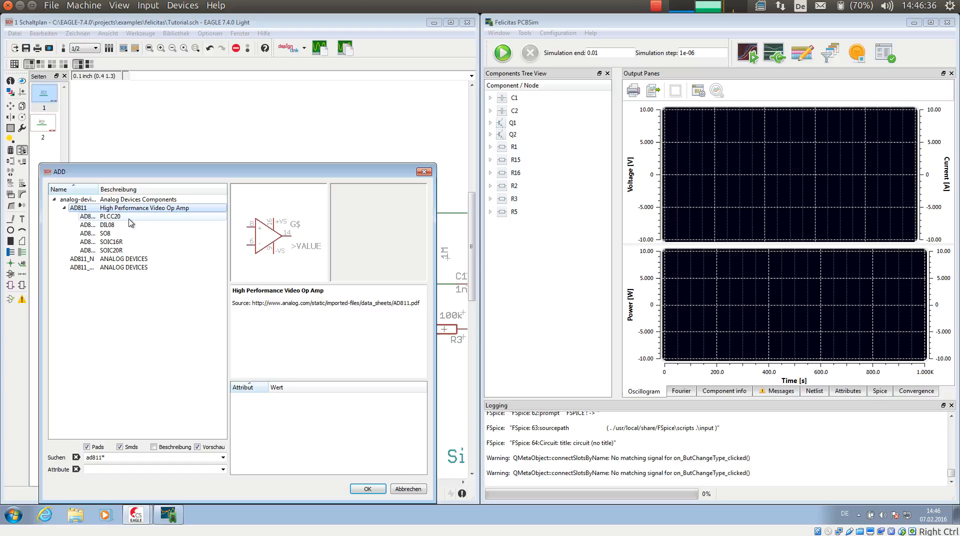
left_click(105, 234)
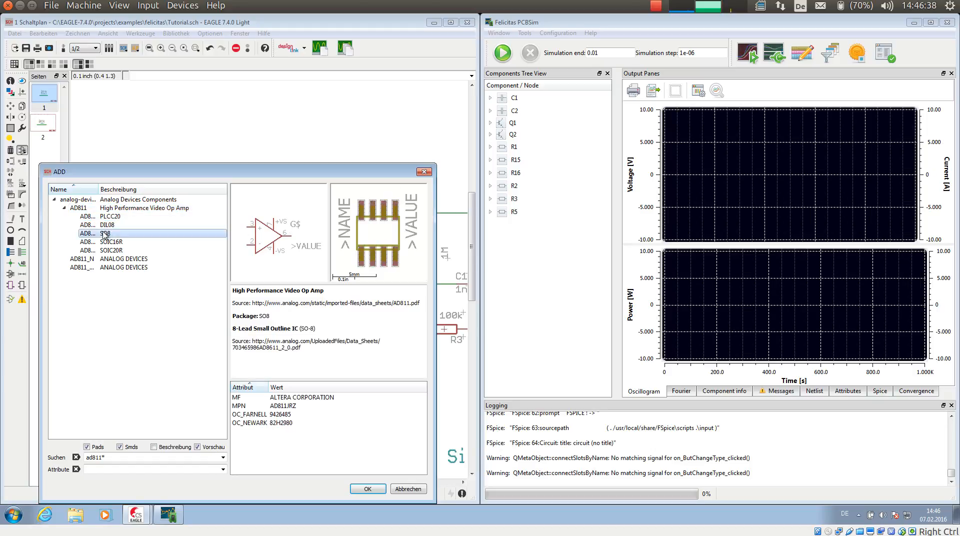
left_click(368, 489)
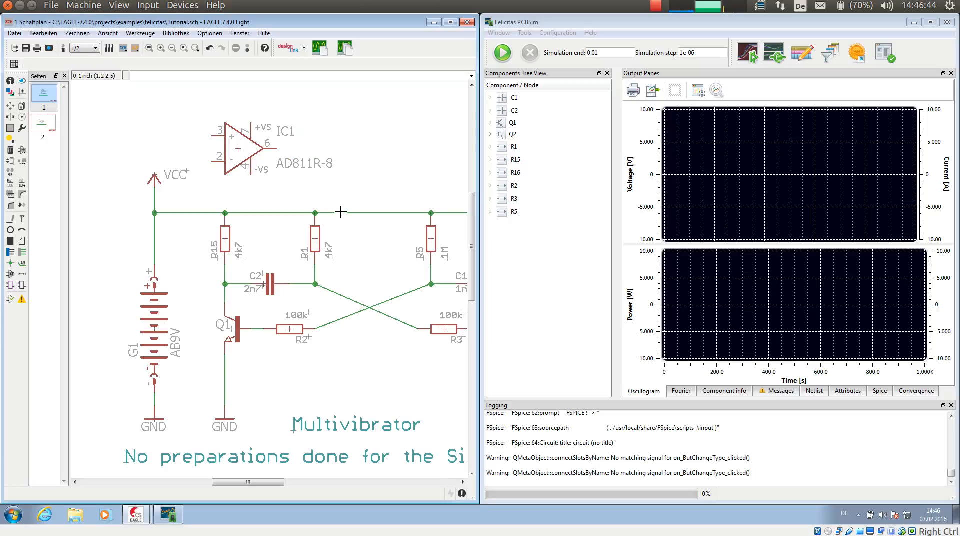
mouse_move(259, 199)
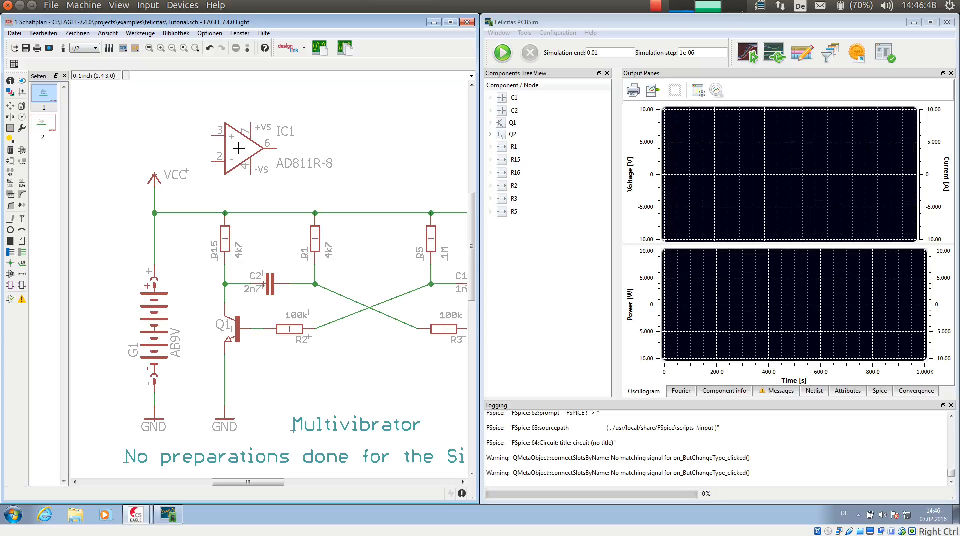
mouse_move(206, 334)
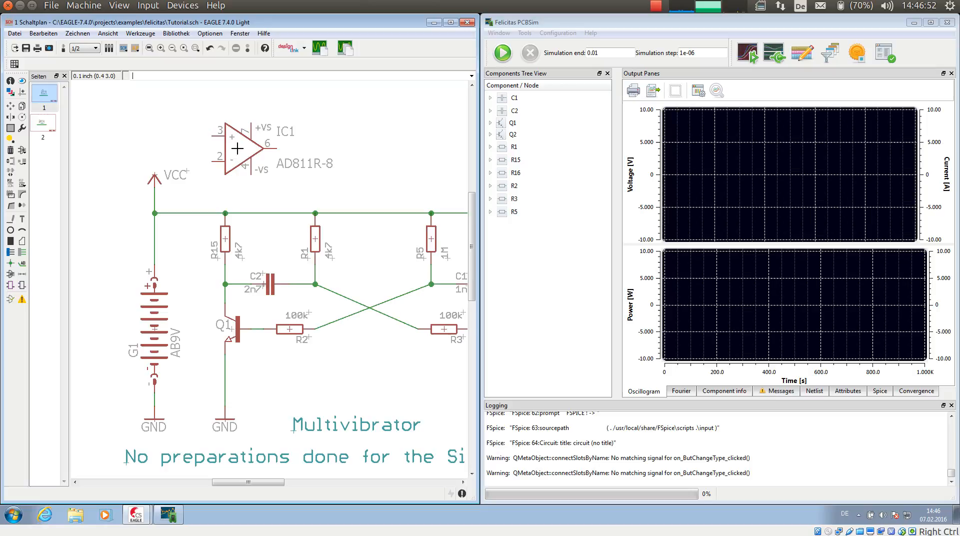
Bring up the PCBSim Edit Component dialog for the placed op amp IC1
right_click(236, 148)
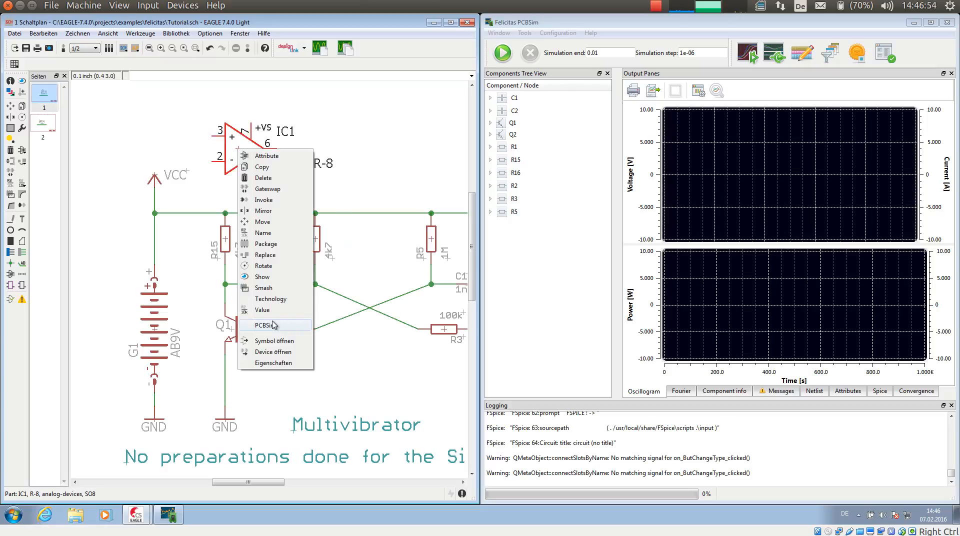
left_click(263, 325)
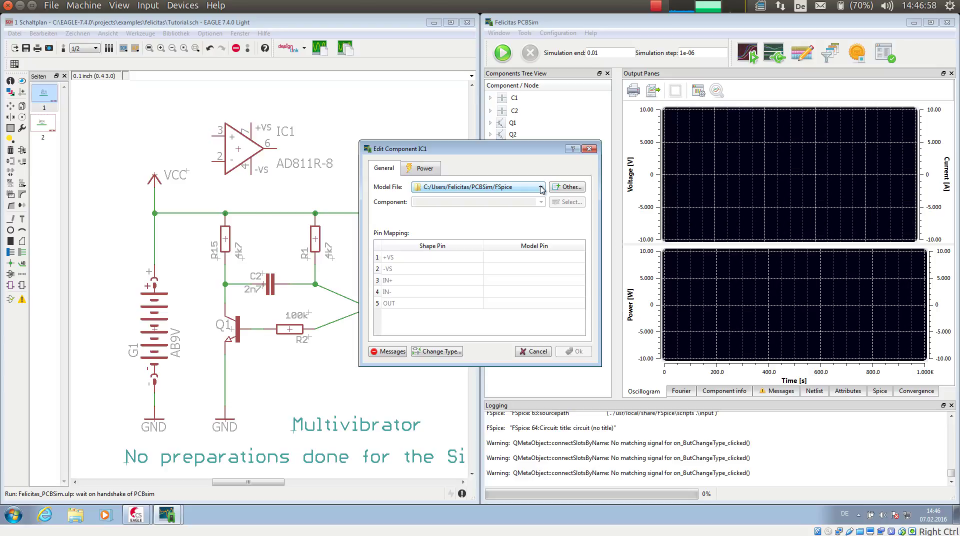
Link IC1 to the AD811 model from the AnalogDevices.fic model file
left_click(541, 187)
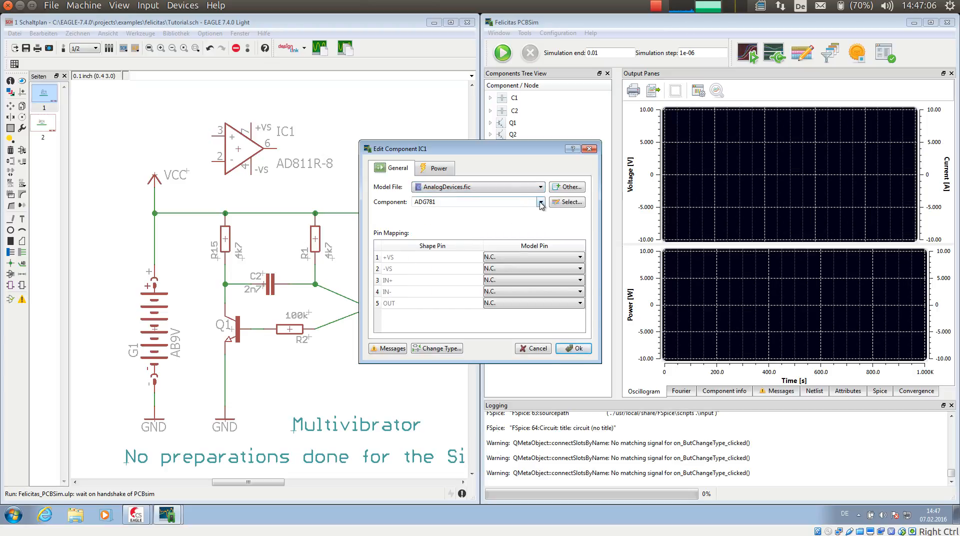
left_click(540, 202)
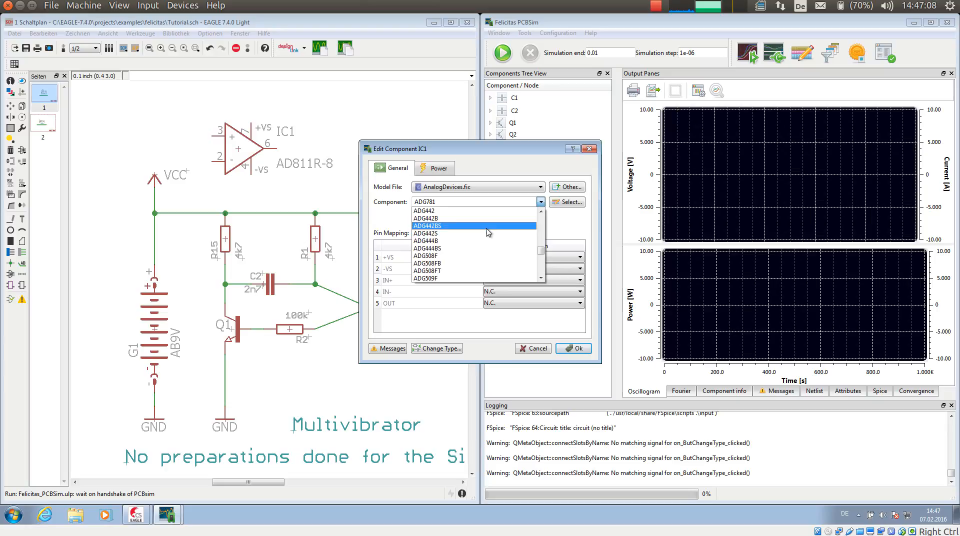
scroll("down", 3)
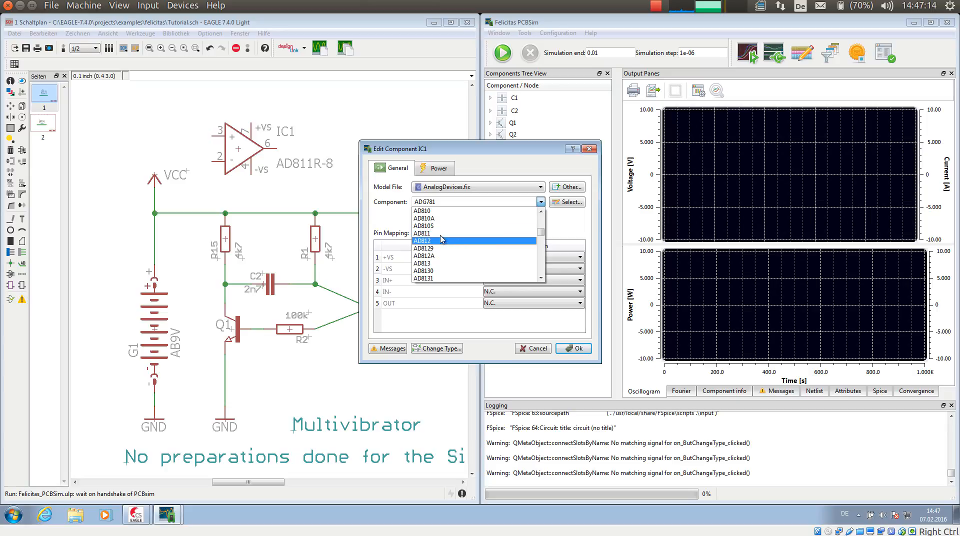
left_click(422, 234)
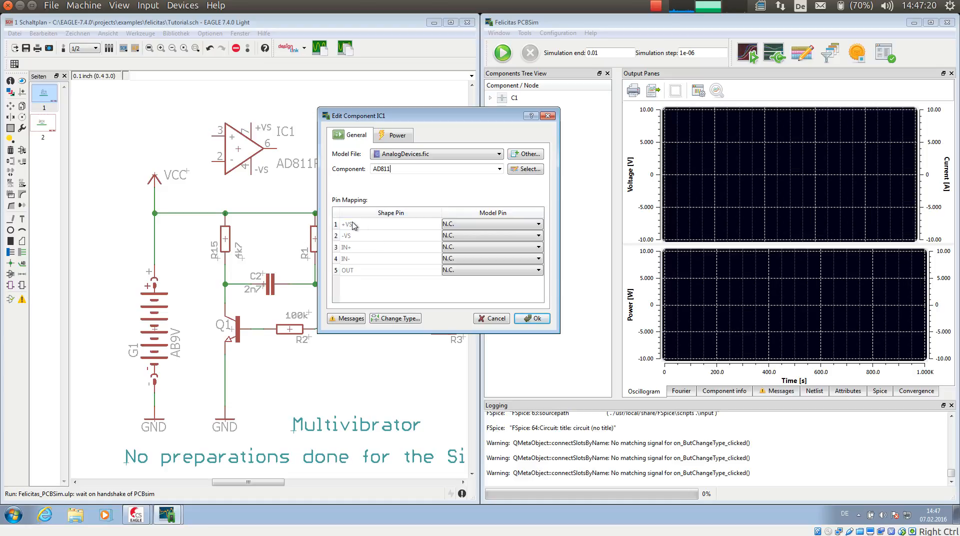
Map +VS to positive supply, -VS to negative supply and IN- to inverting input
left_click(537, 224)
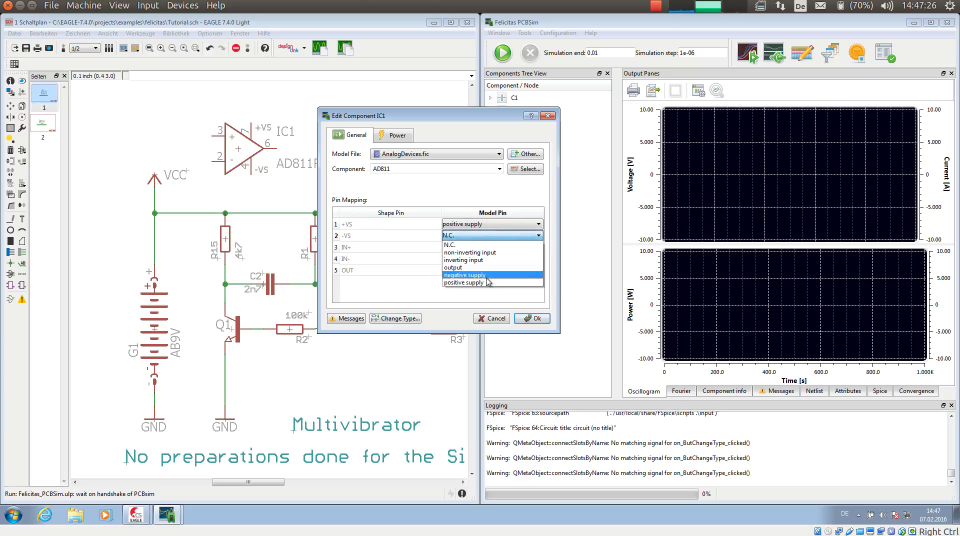
left_click(464, 274)
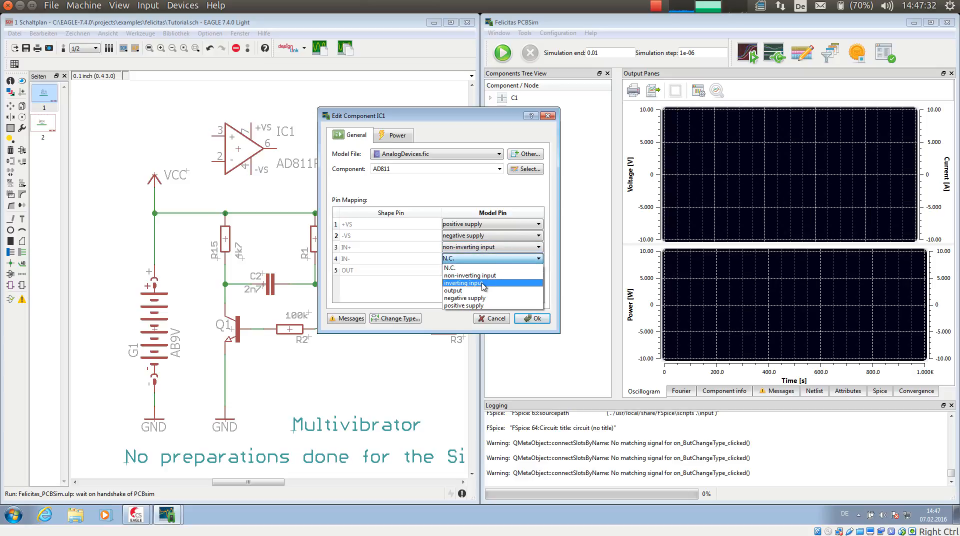
left_click(472, 283)
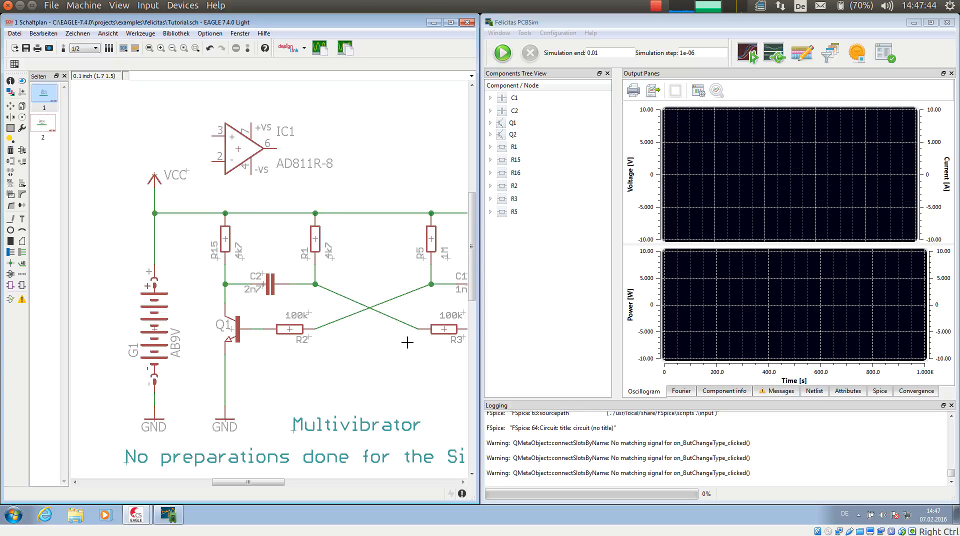
mouse_move(357, 306)
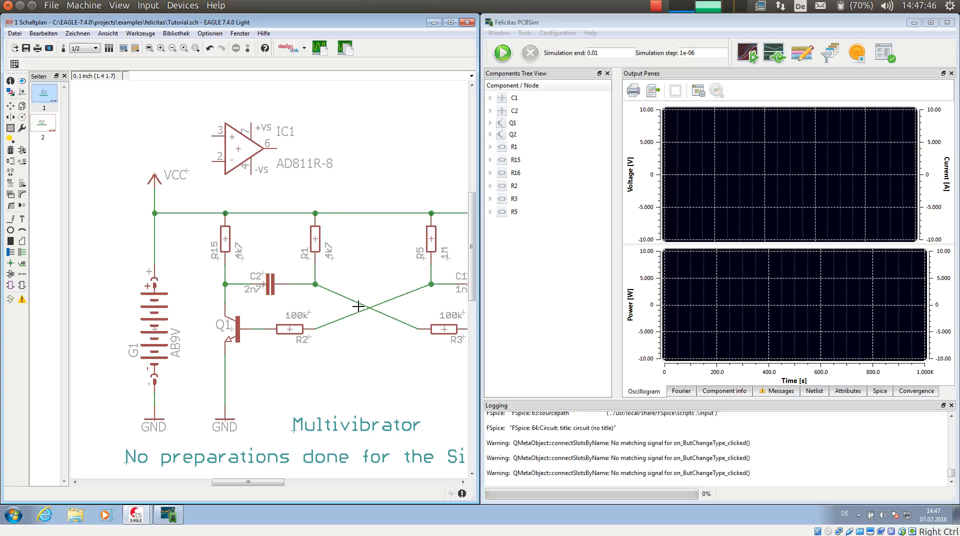
mouse_move(321, 48)
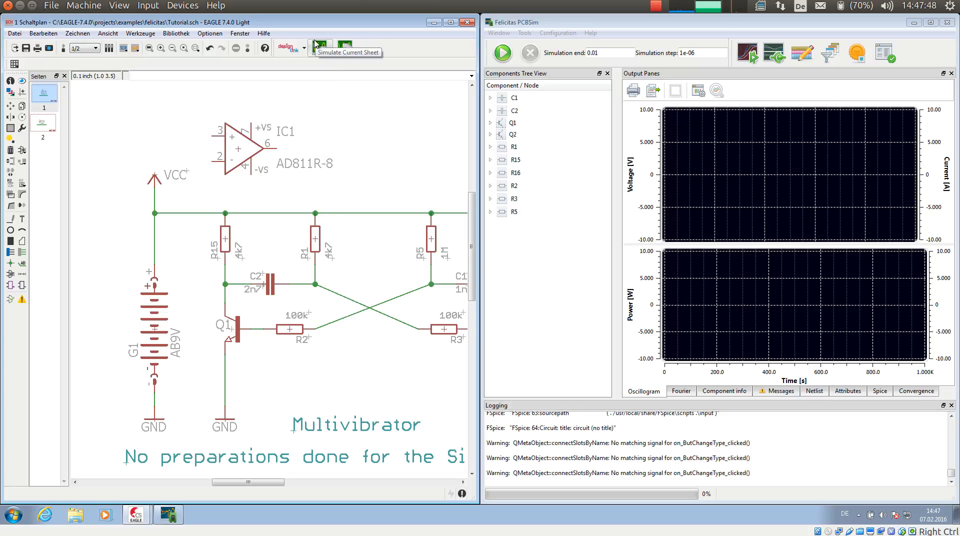